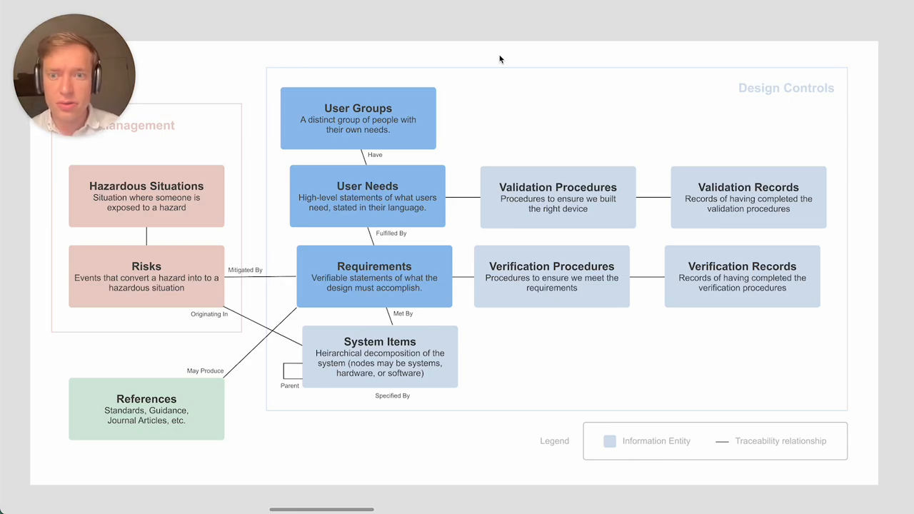
mouse_move(457, 105)
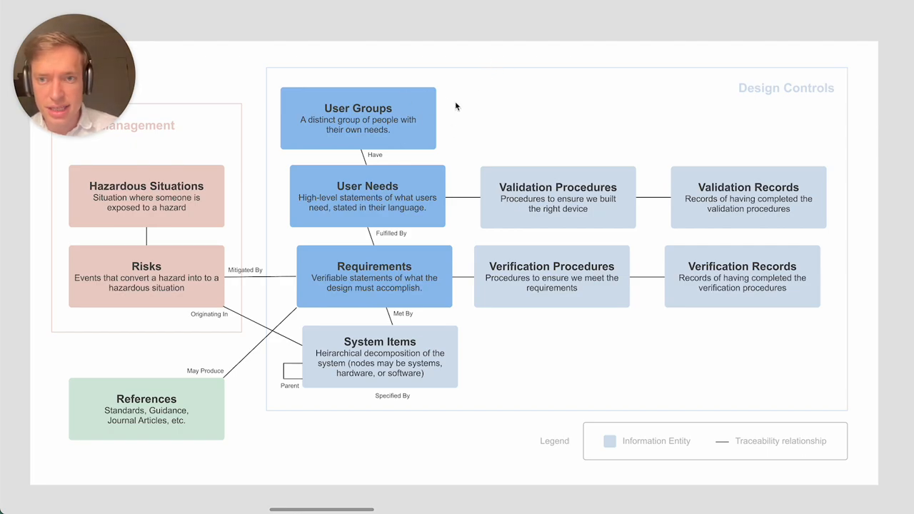
mouse_move(328, 181)
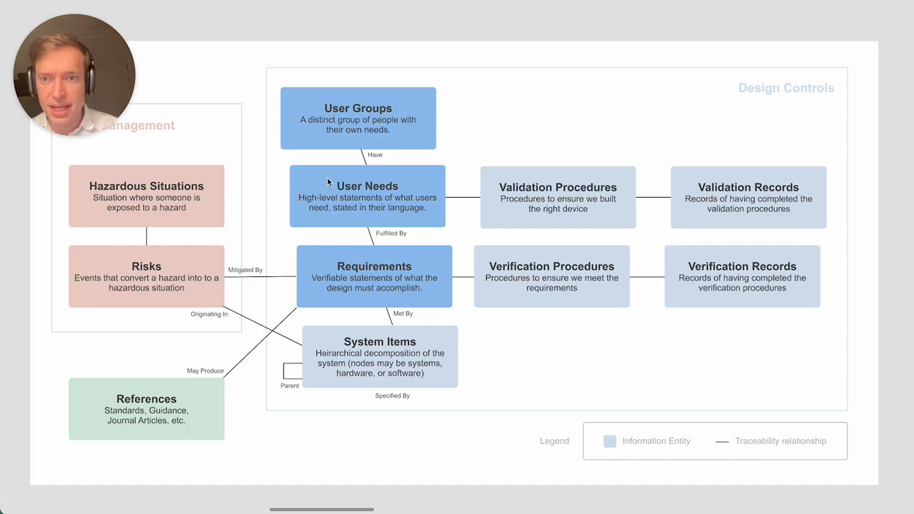
mouse_move(377, 270)
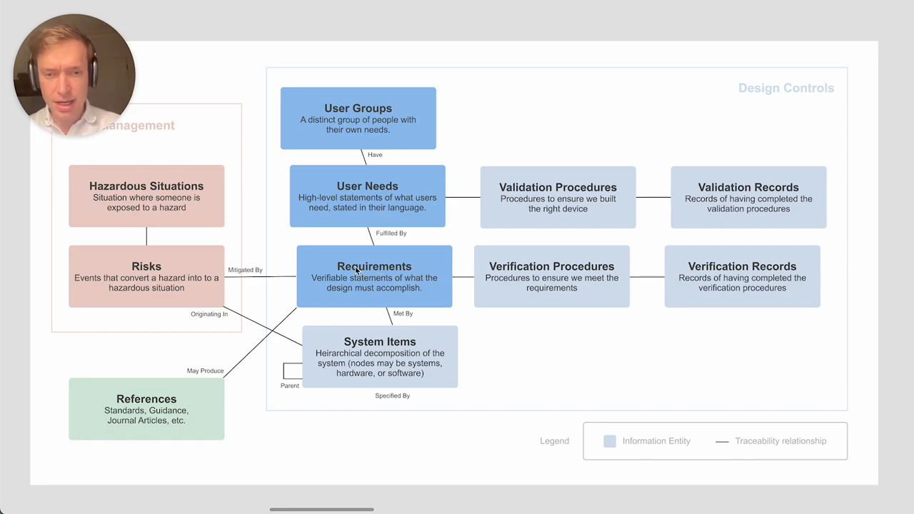
mouse_move(464, 104)
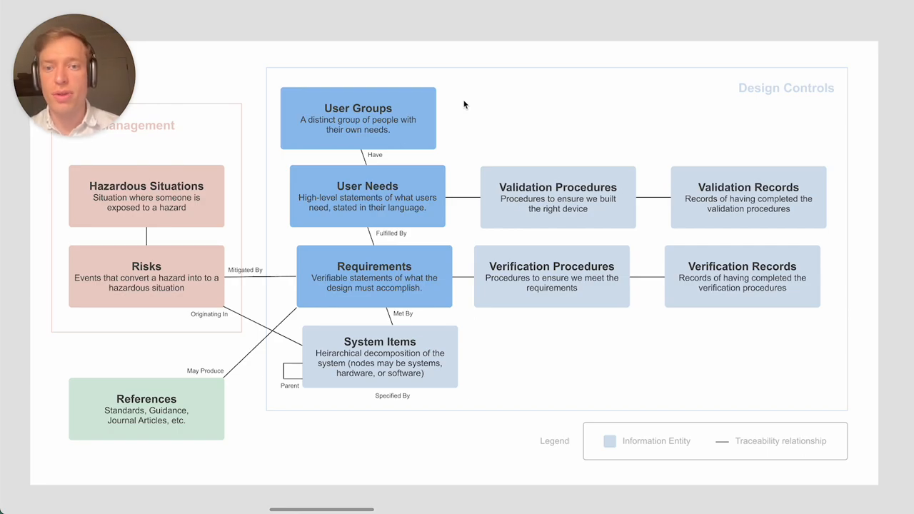
mouse_move(459, 300)
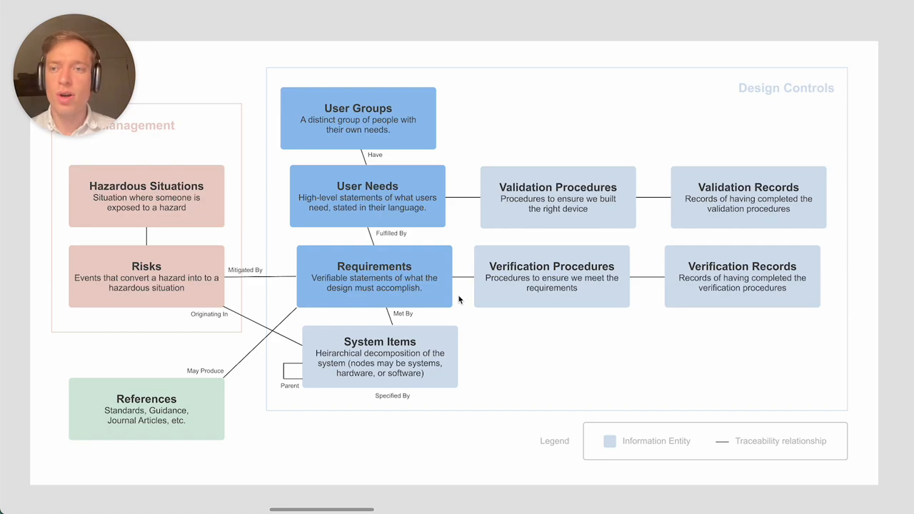
mouse_move(386, 225)
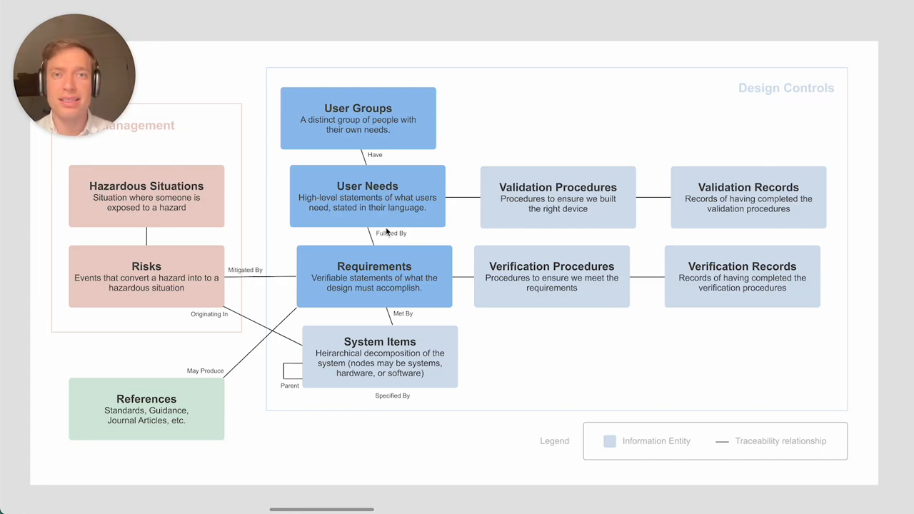
mouse_move(350, 215)
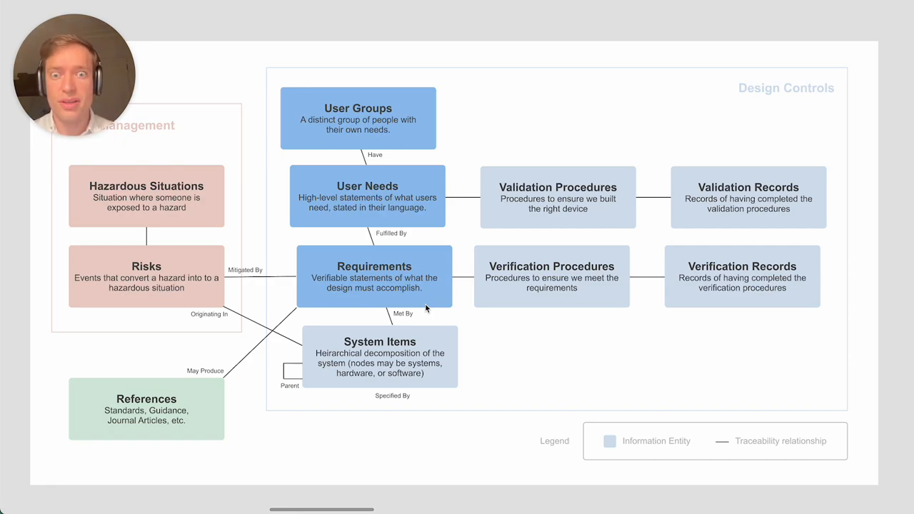
mouse_move(330, 270)
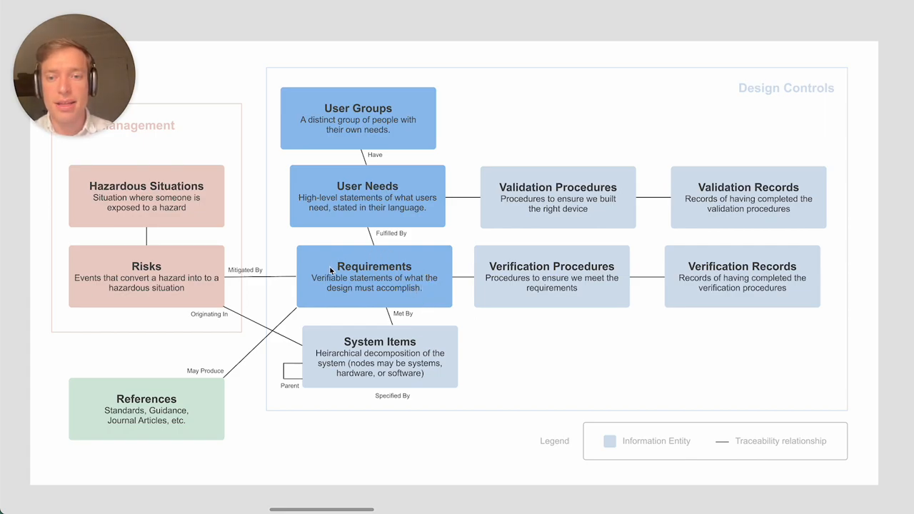
mouse_move(306, 251)
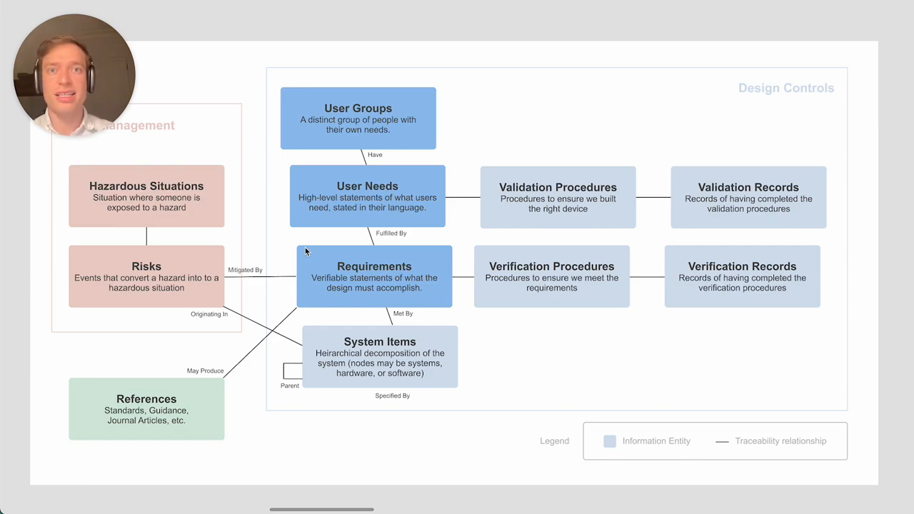
mouse_move(490, 299)
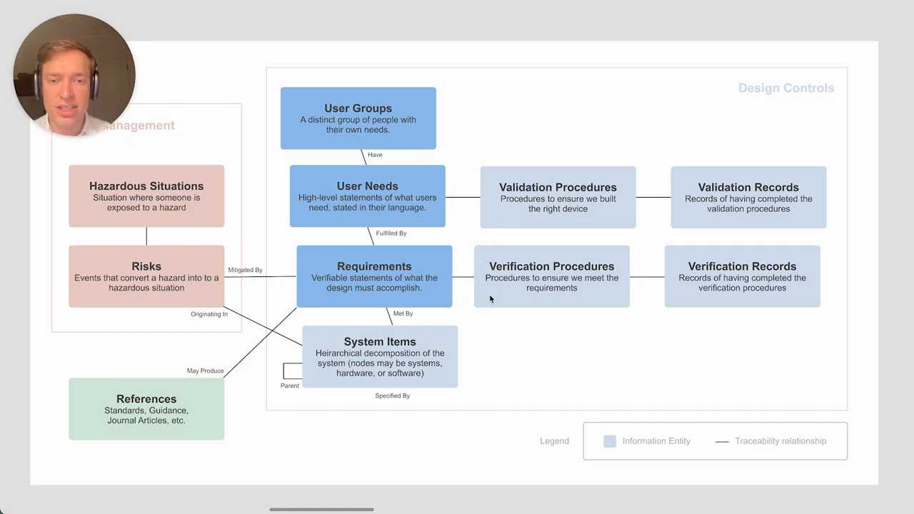
mouse_move(306, 251)
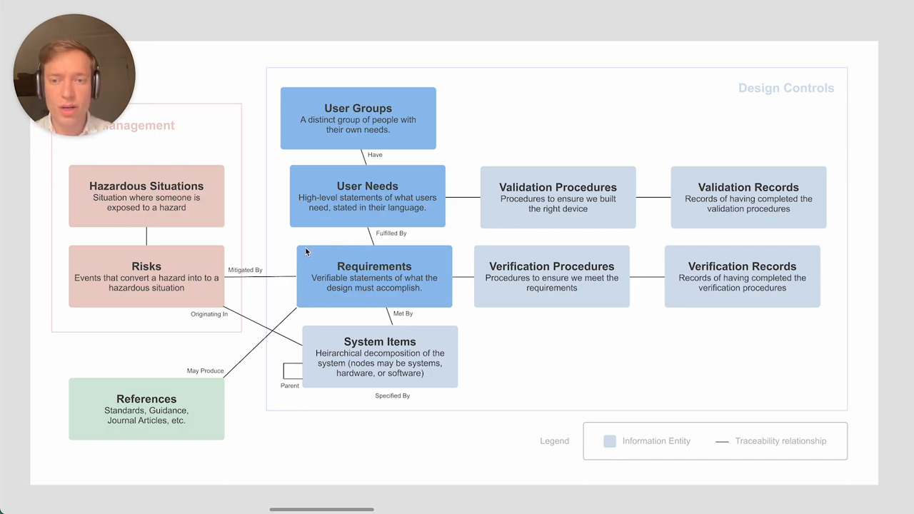
mouse_move(440, 308)
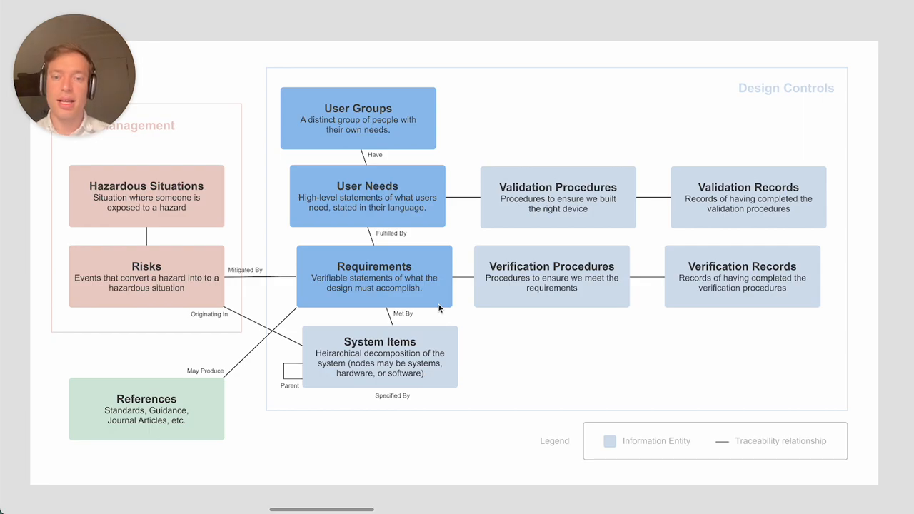
mouse_move(391, 289)
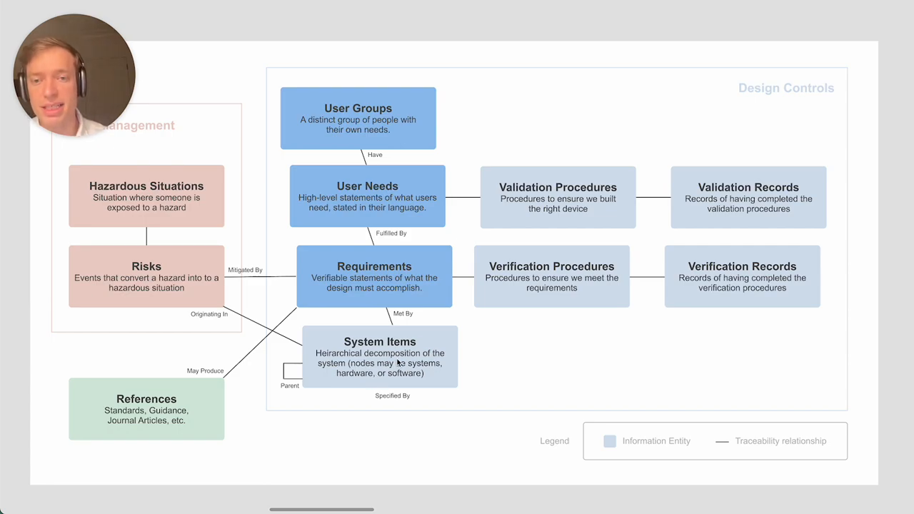
mouse_move(349, 325)
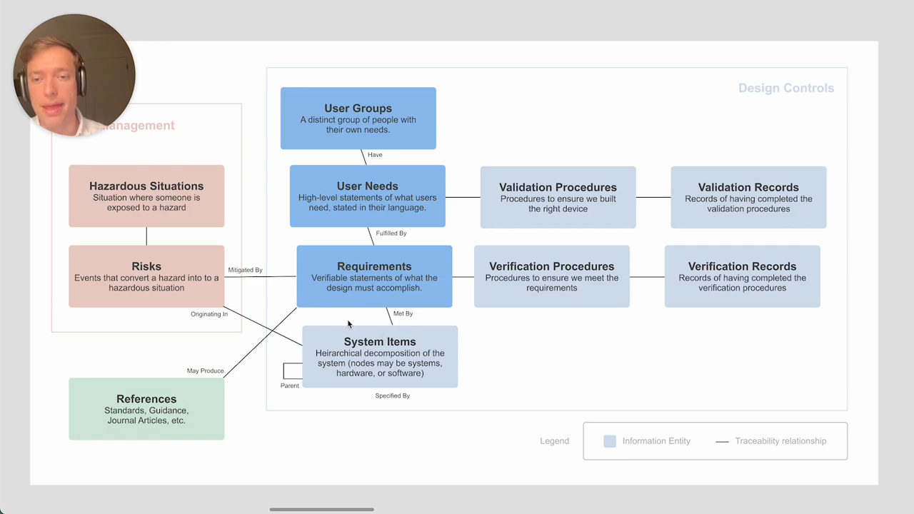
mouse_move(390, 335)
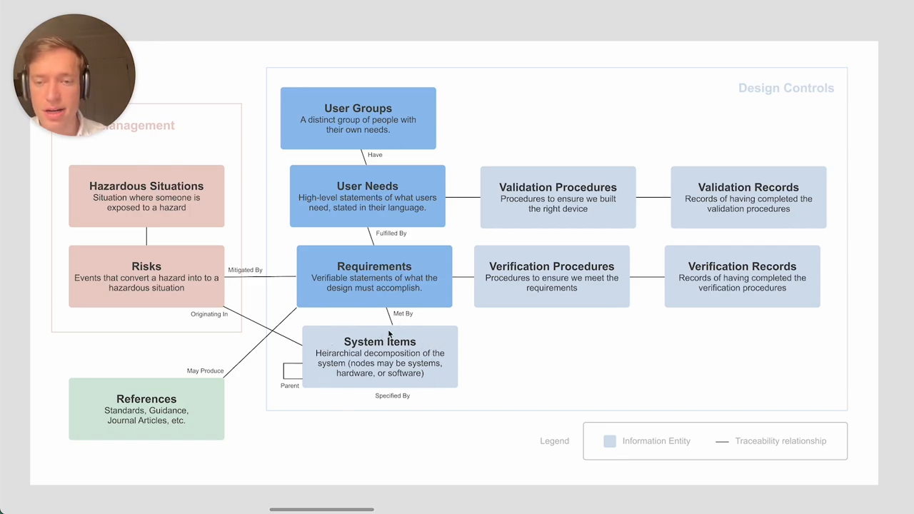
mouse_move(421, 370)
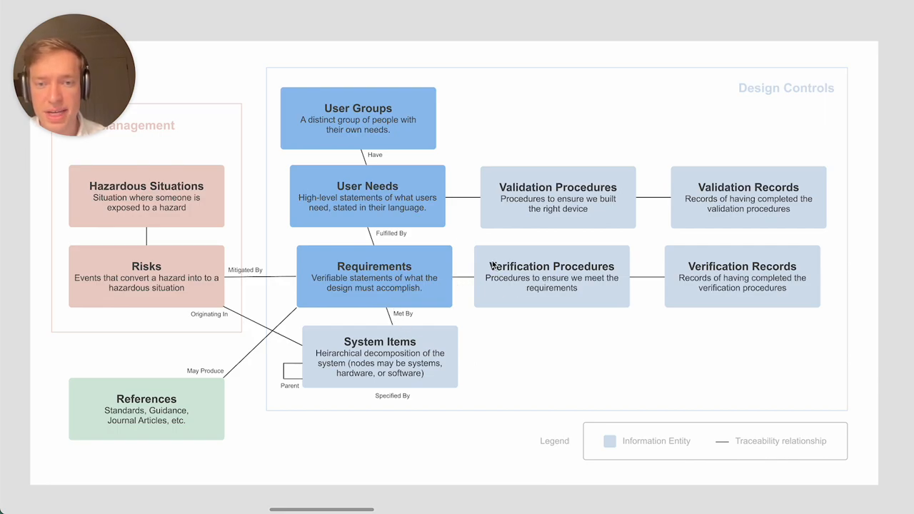
mouse_move(596, 293)
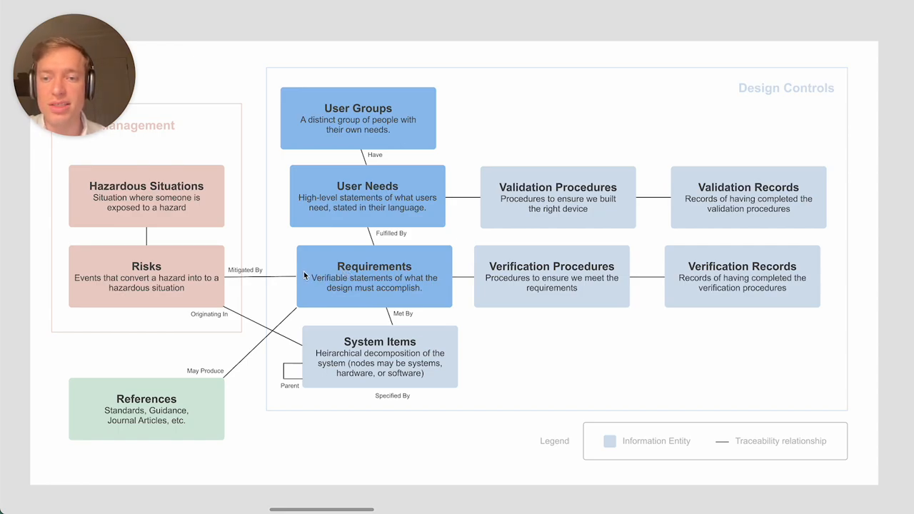
mouse_move(309, 265)
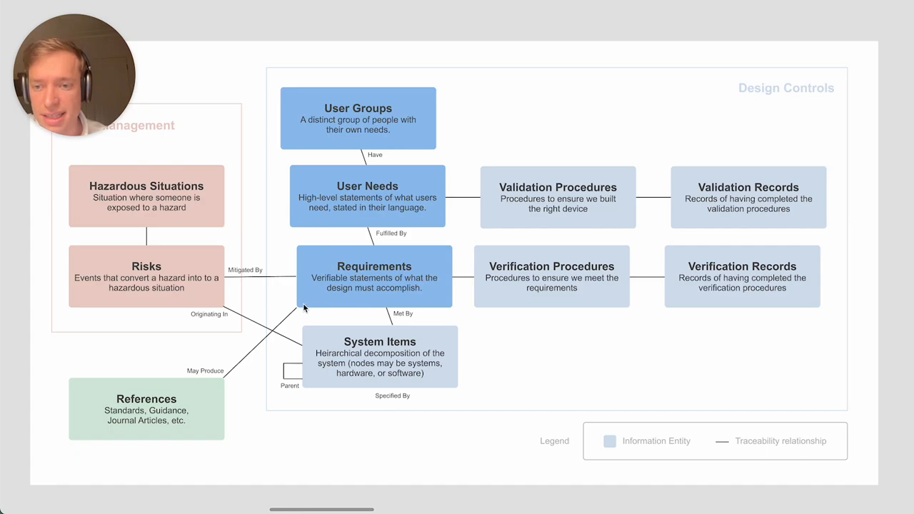
mouse_move(220, 382)
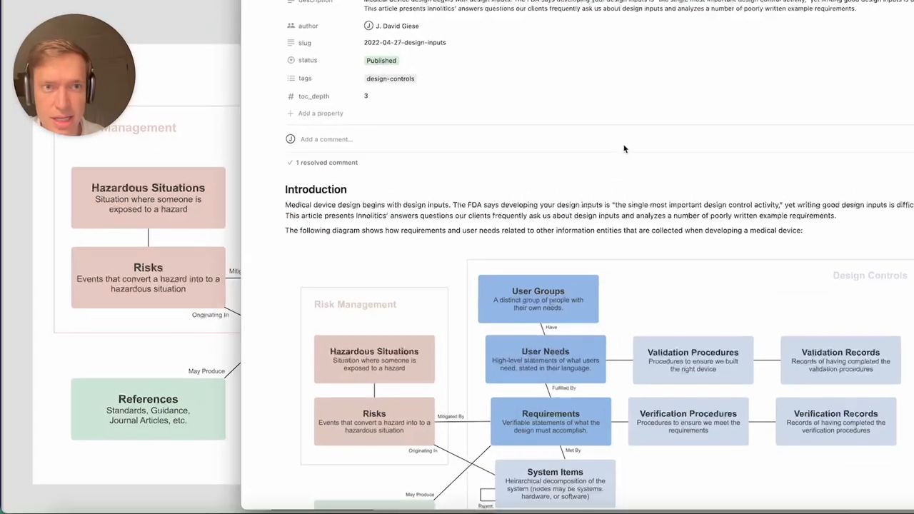
- Scroll the article down to the Basics section listing the four qualities of good requirements
scroll("down", 3)
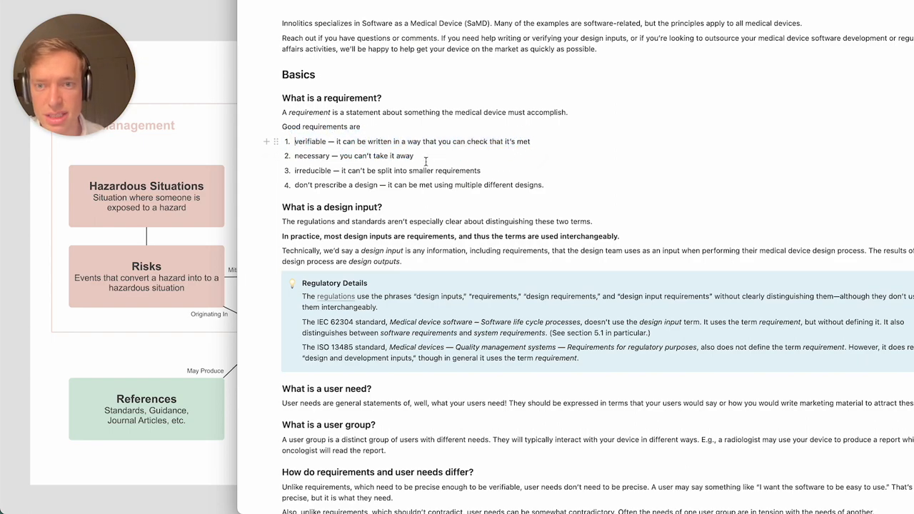
double_click(350, 156)
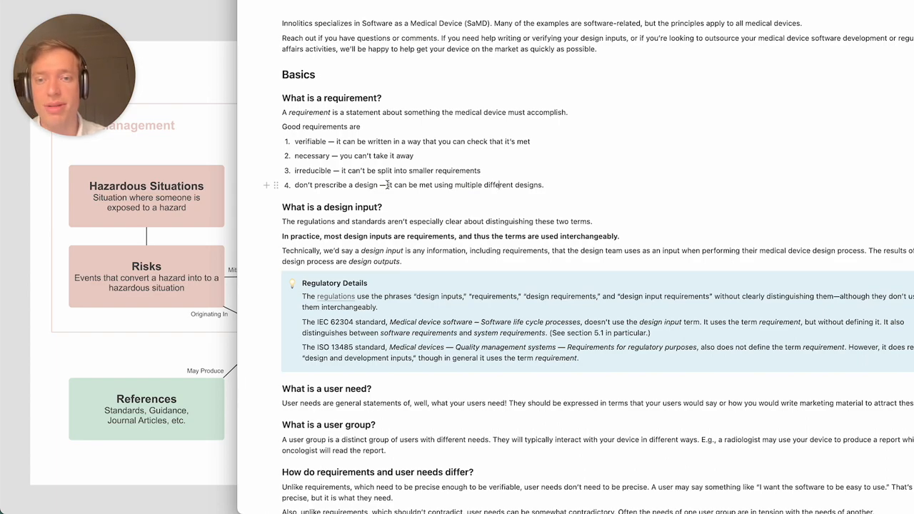
mouse_move(383, 186)
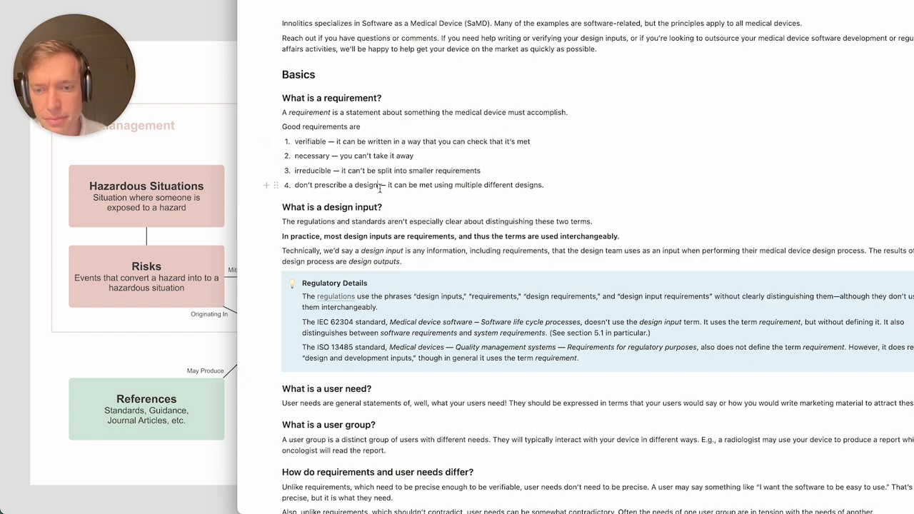
mouse_move(199, 70)
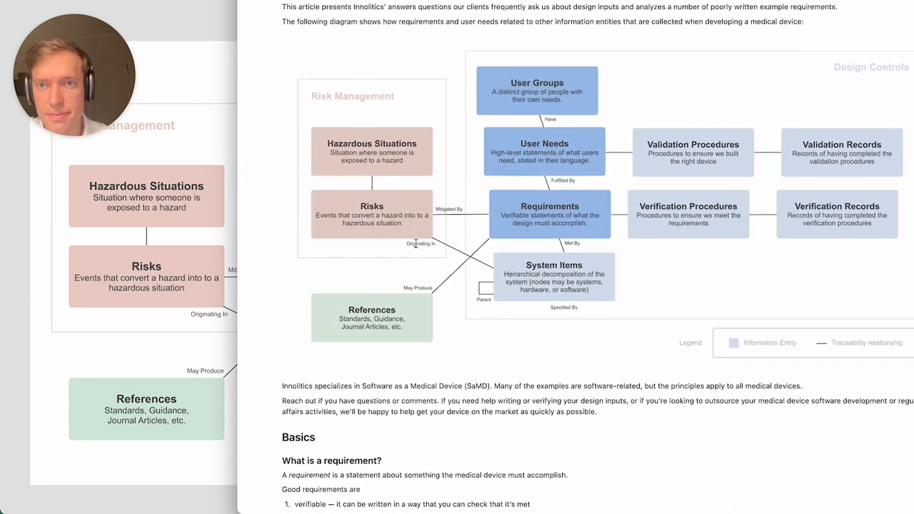
- Scroll past Writing Requirements and Examples down to the Large Requirements examples
scroll("down", 3)
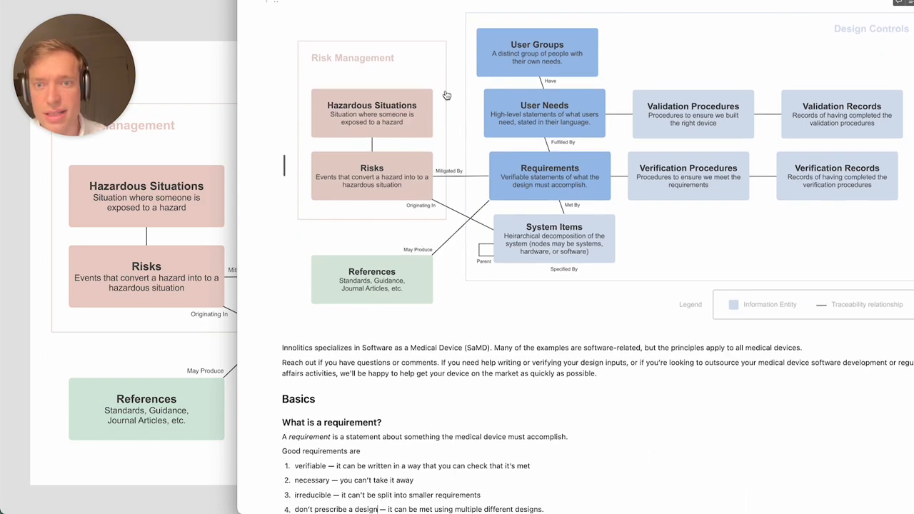
scroll("down", 3)
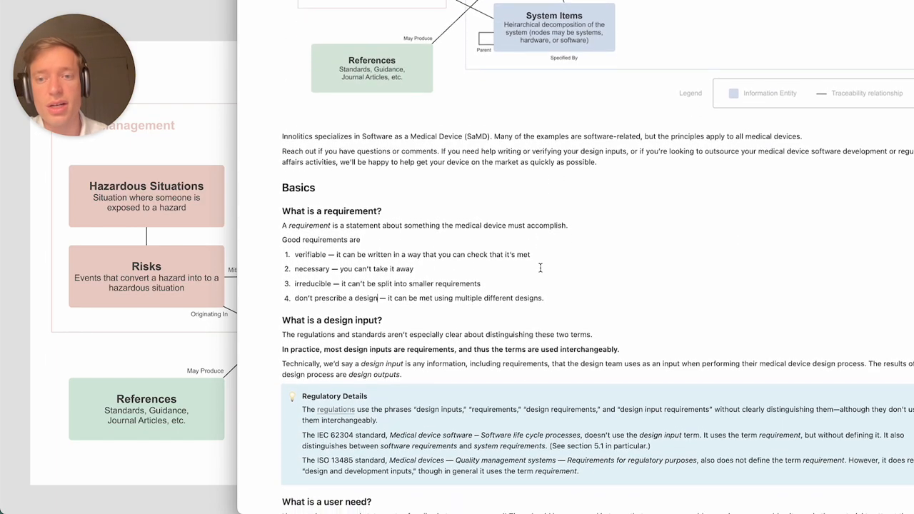
scroll("down", 3)
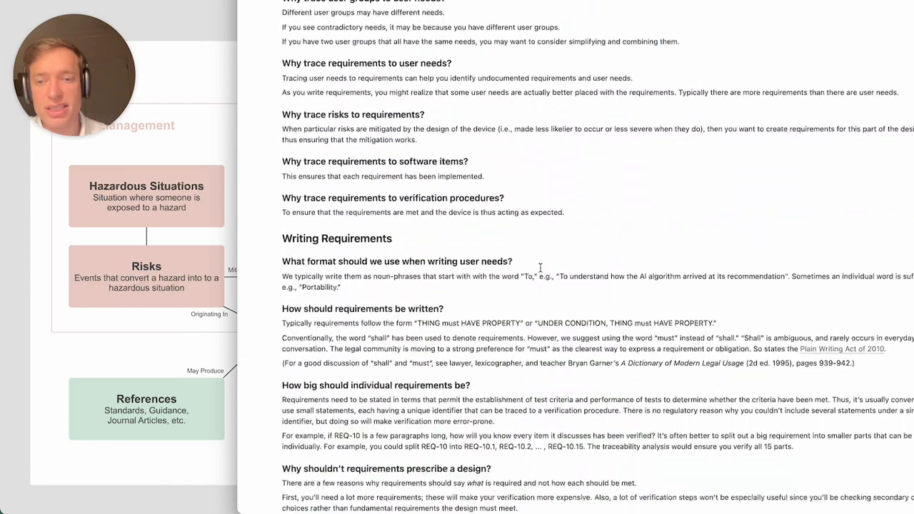
scroll("down", 3)
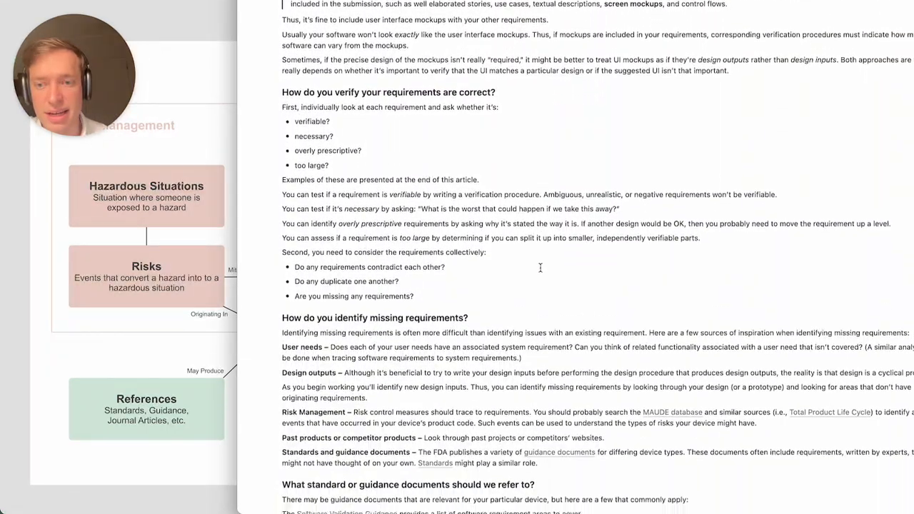
scroll("down", 3)
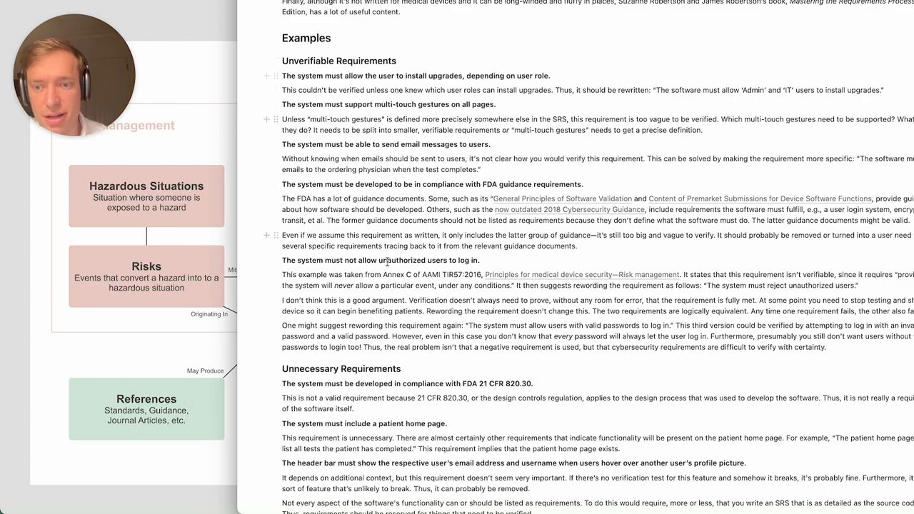
scroll("down", 3)
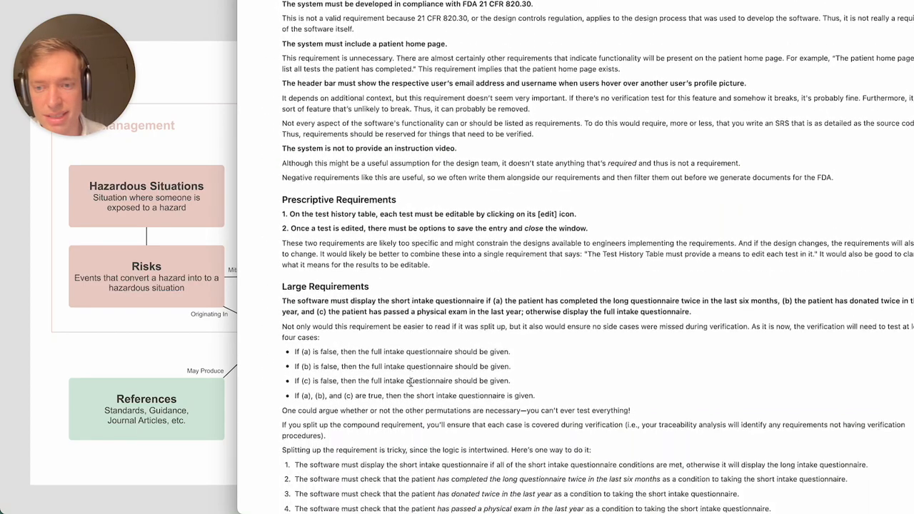
scroll("down", 3)
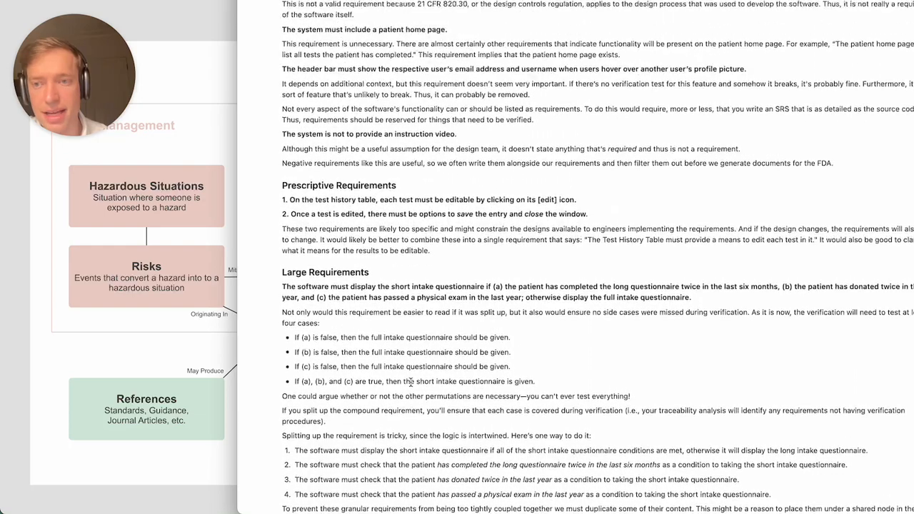